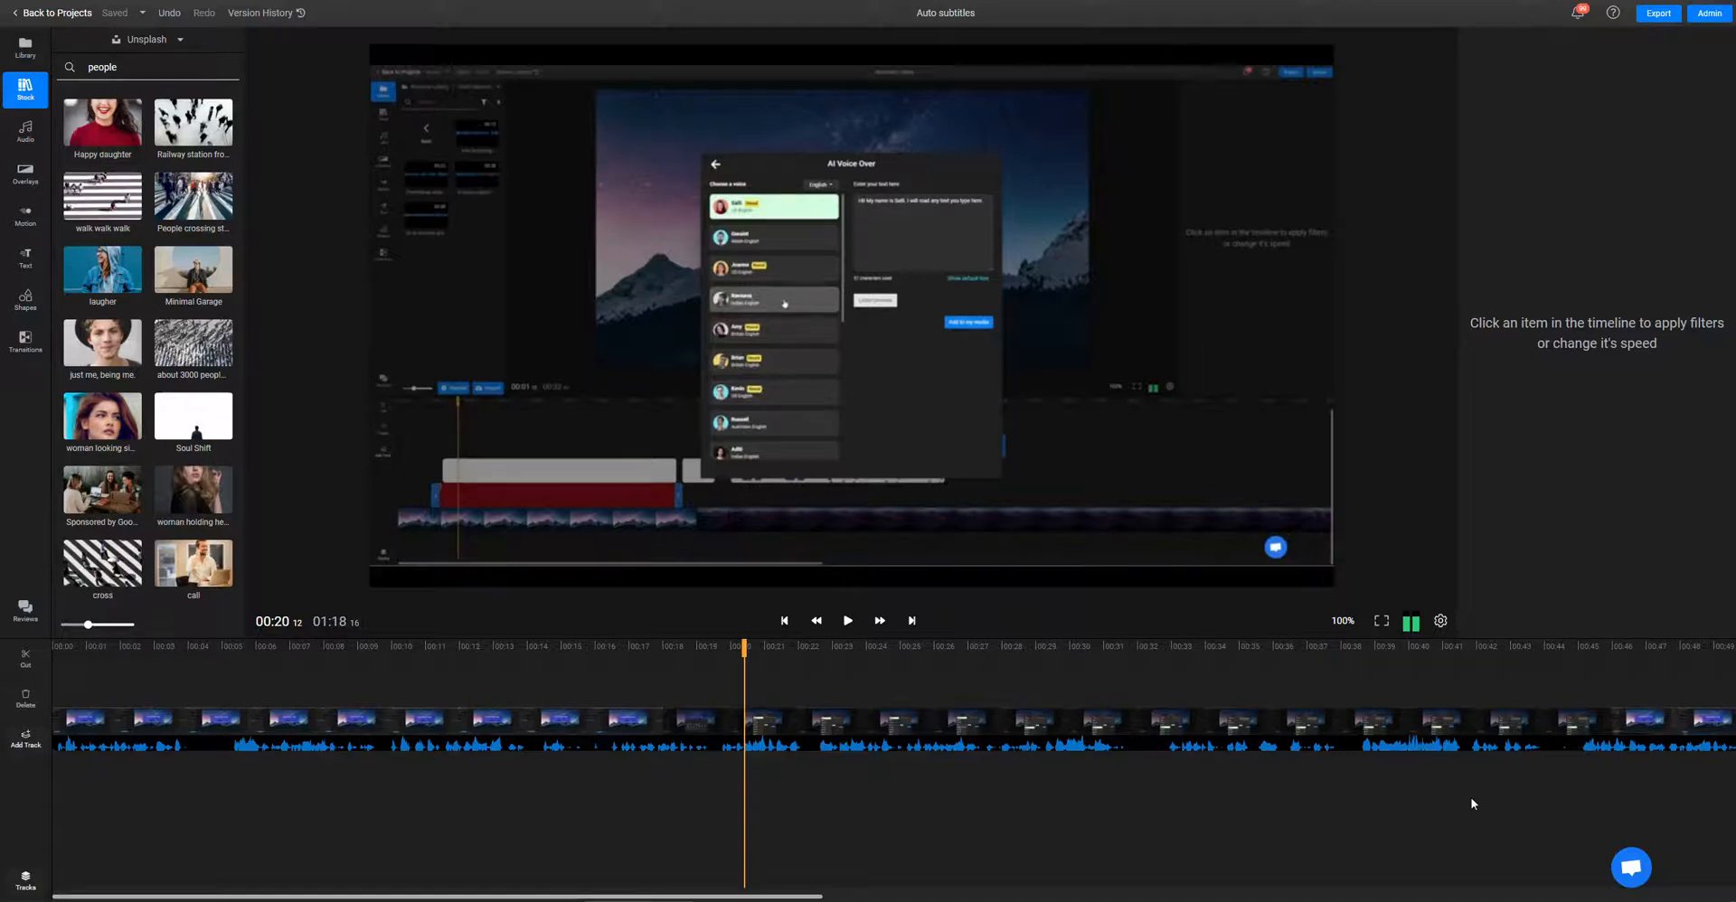
mouse_move(680, 739)
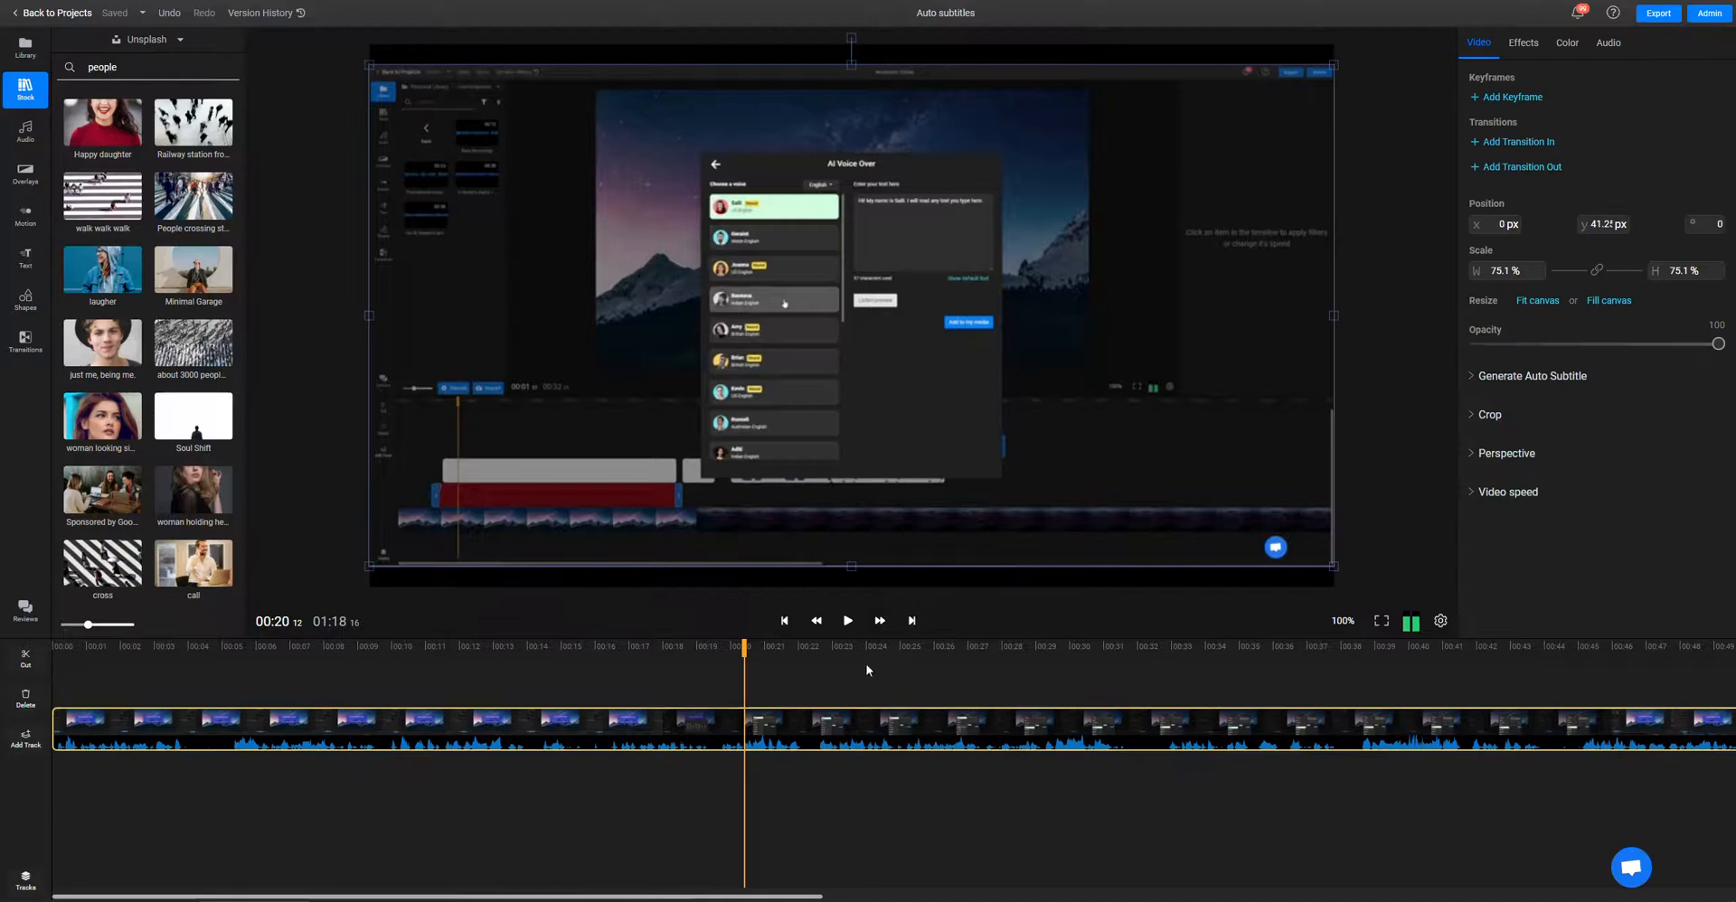
mouse_move(794, 733)
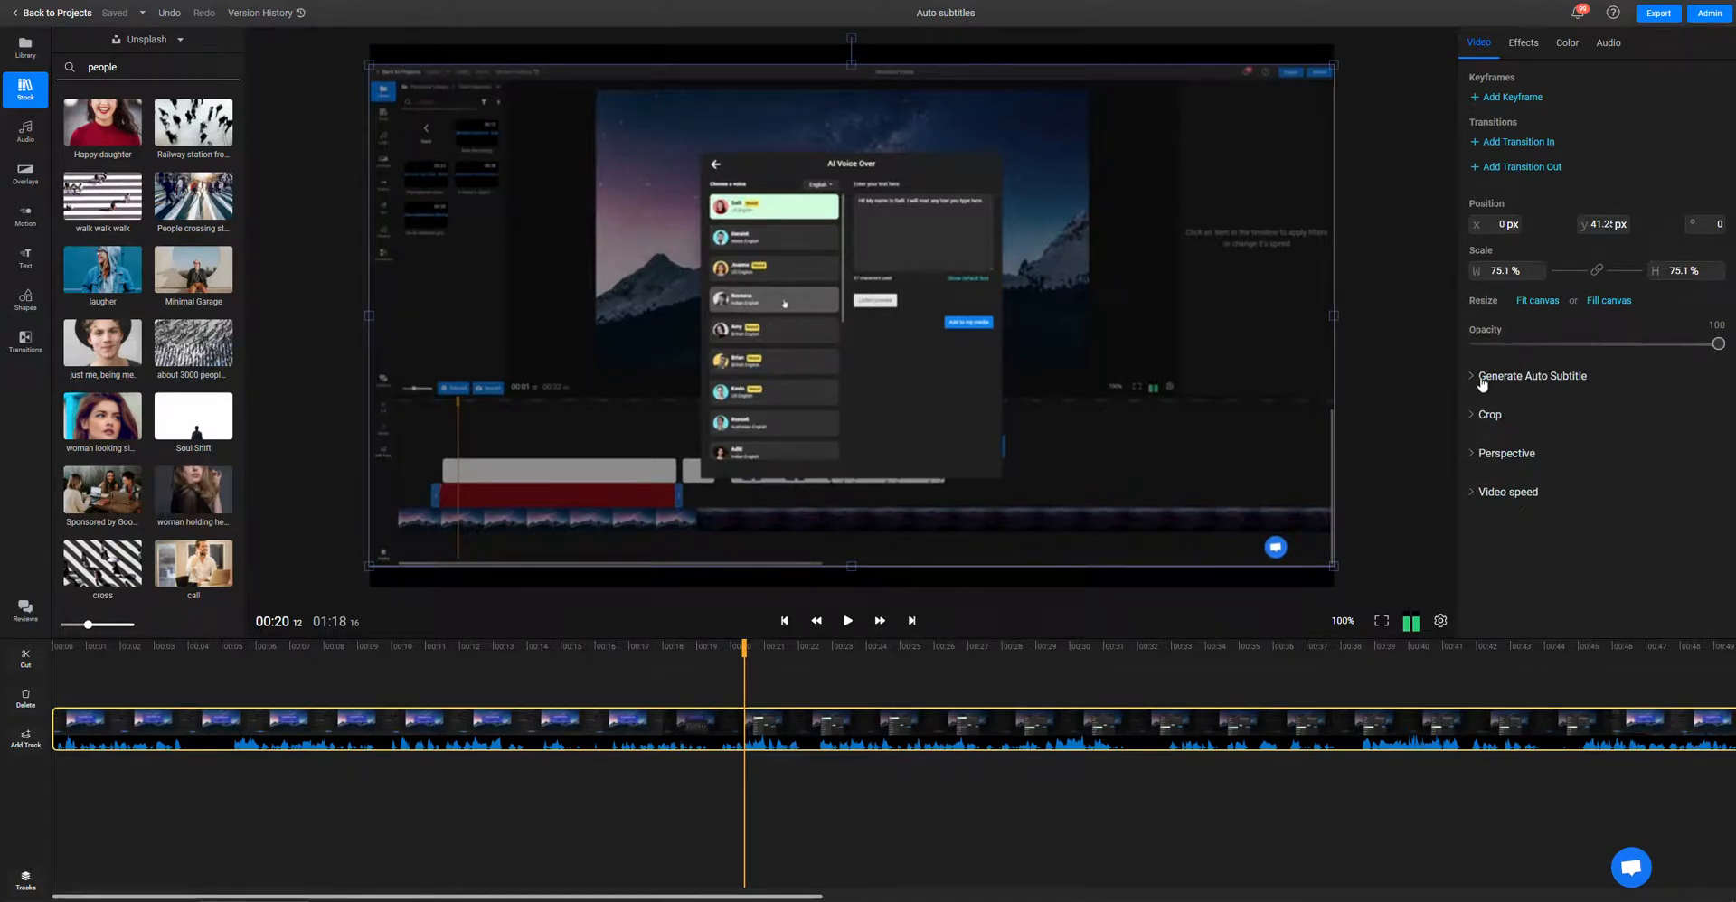
Step: Expand the 'Generate Auto Subtitle' option in the video clip's properties
click(1534, 380)
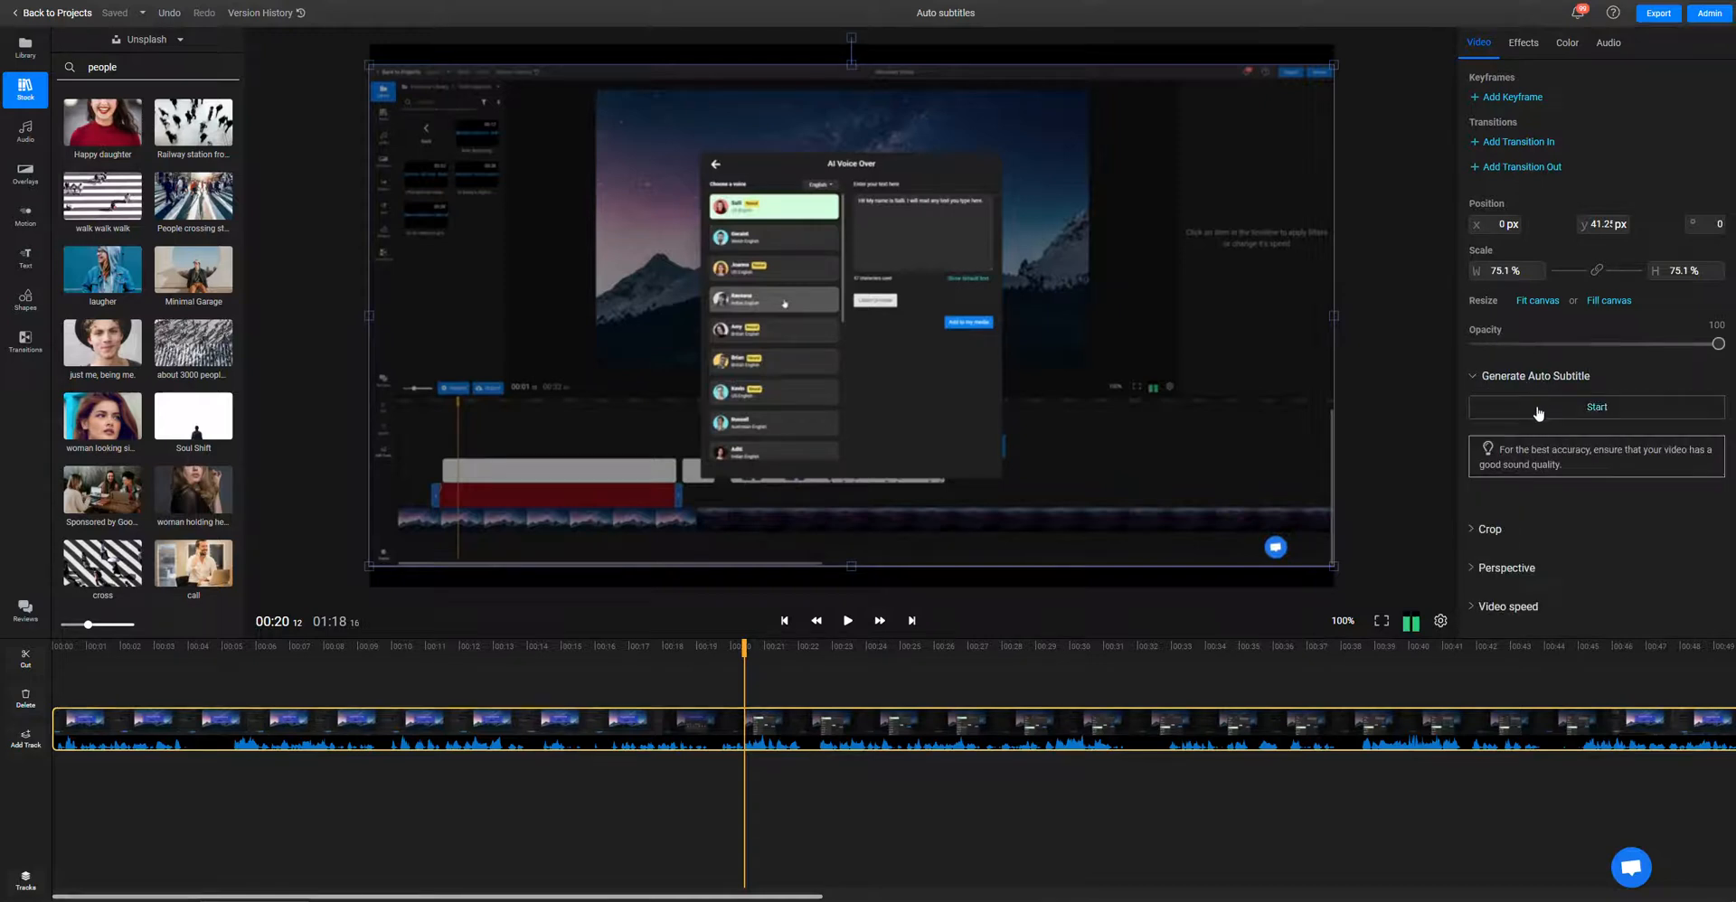
click(1595, 408)
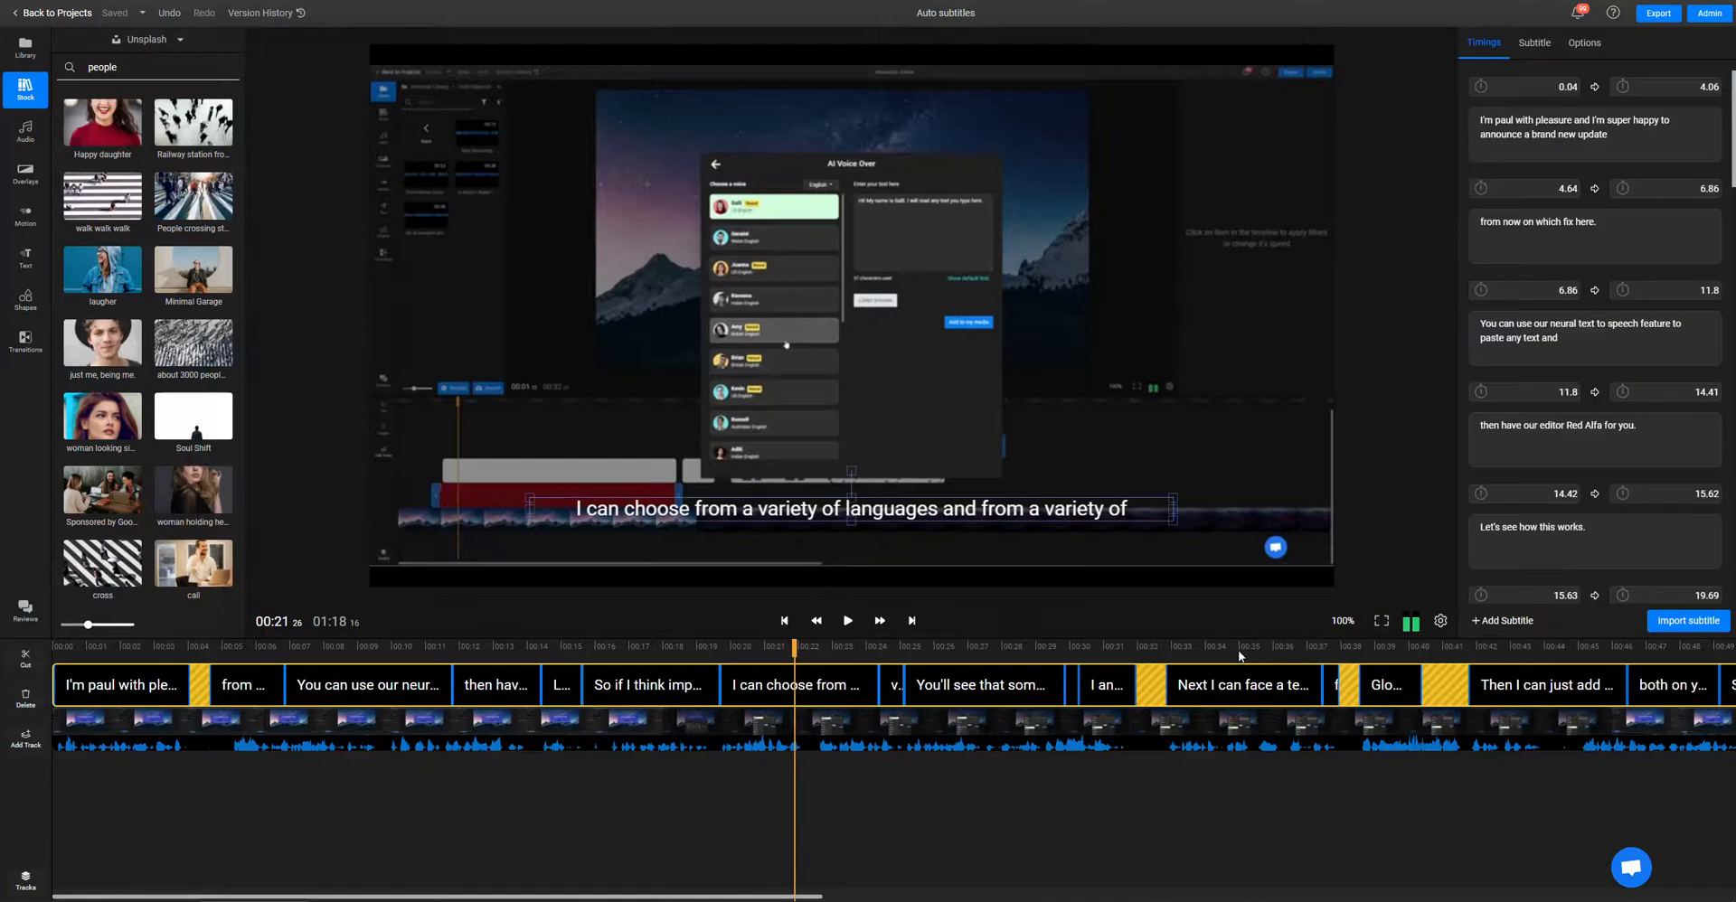
mouse_move(1581, 73)
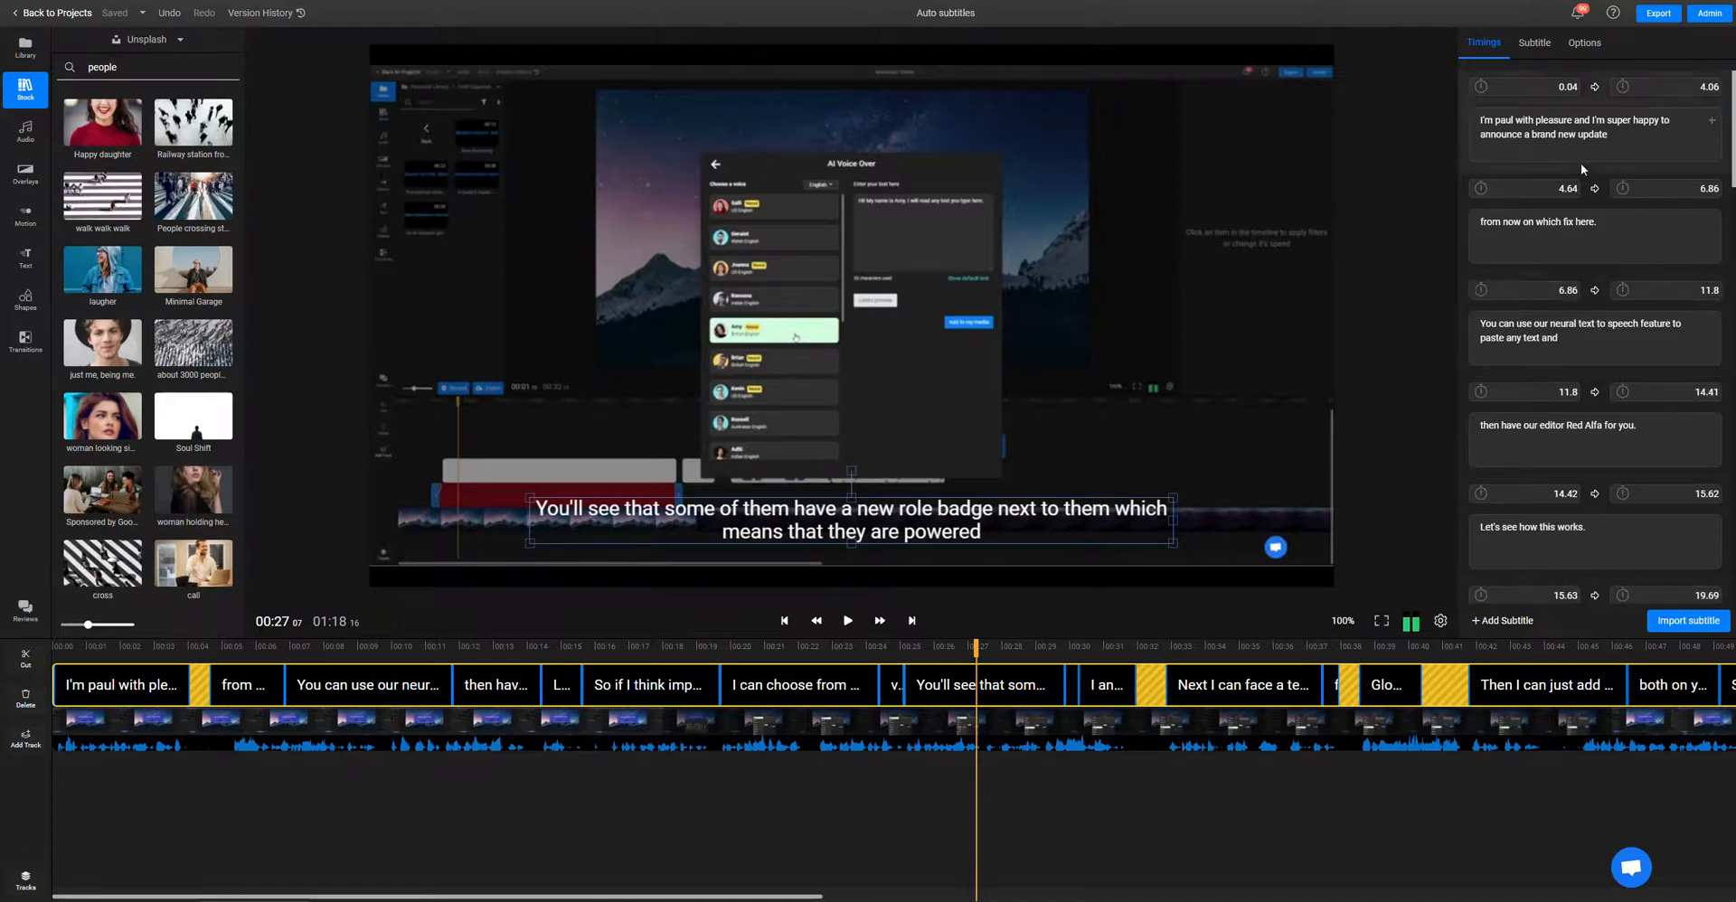
Step: Scroll the Timings list to find the caption reading 'a new role badge'
scroll(down, 3)
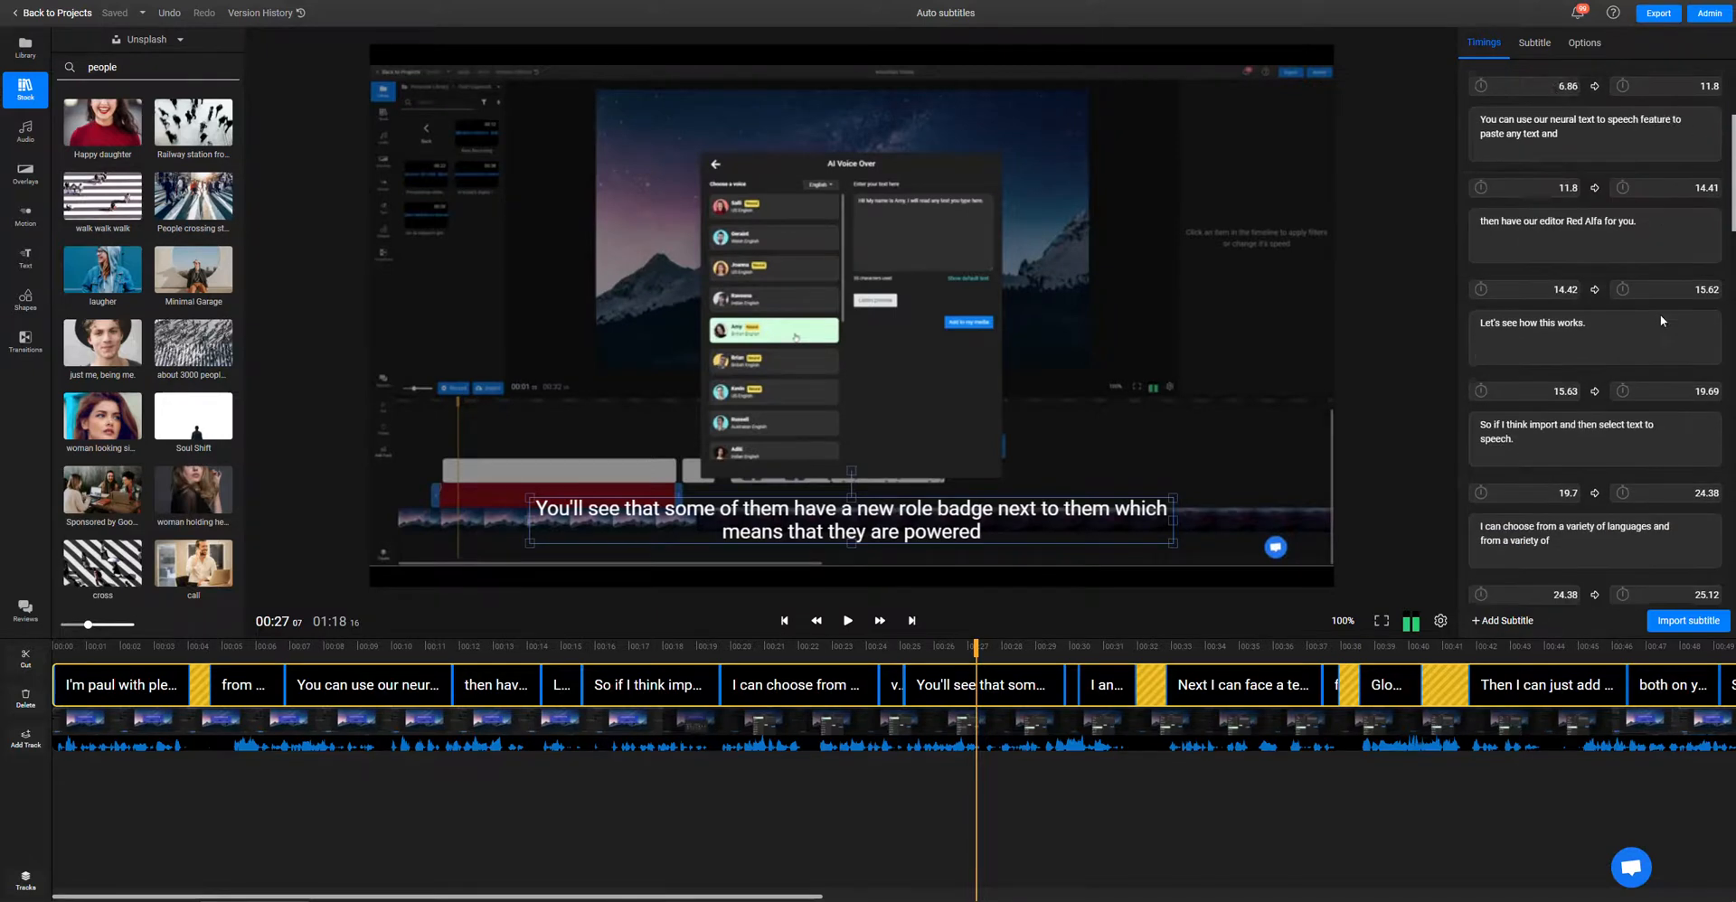
scroll(down, 3)
text(Neura)
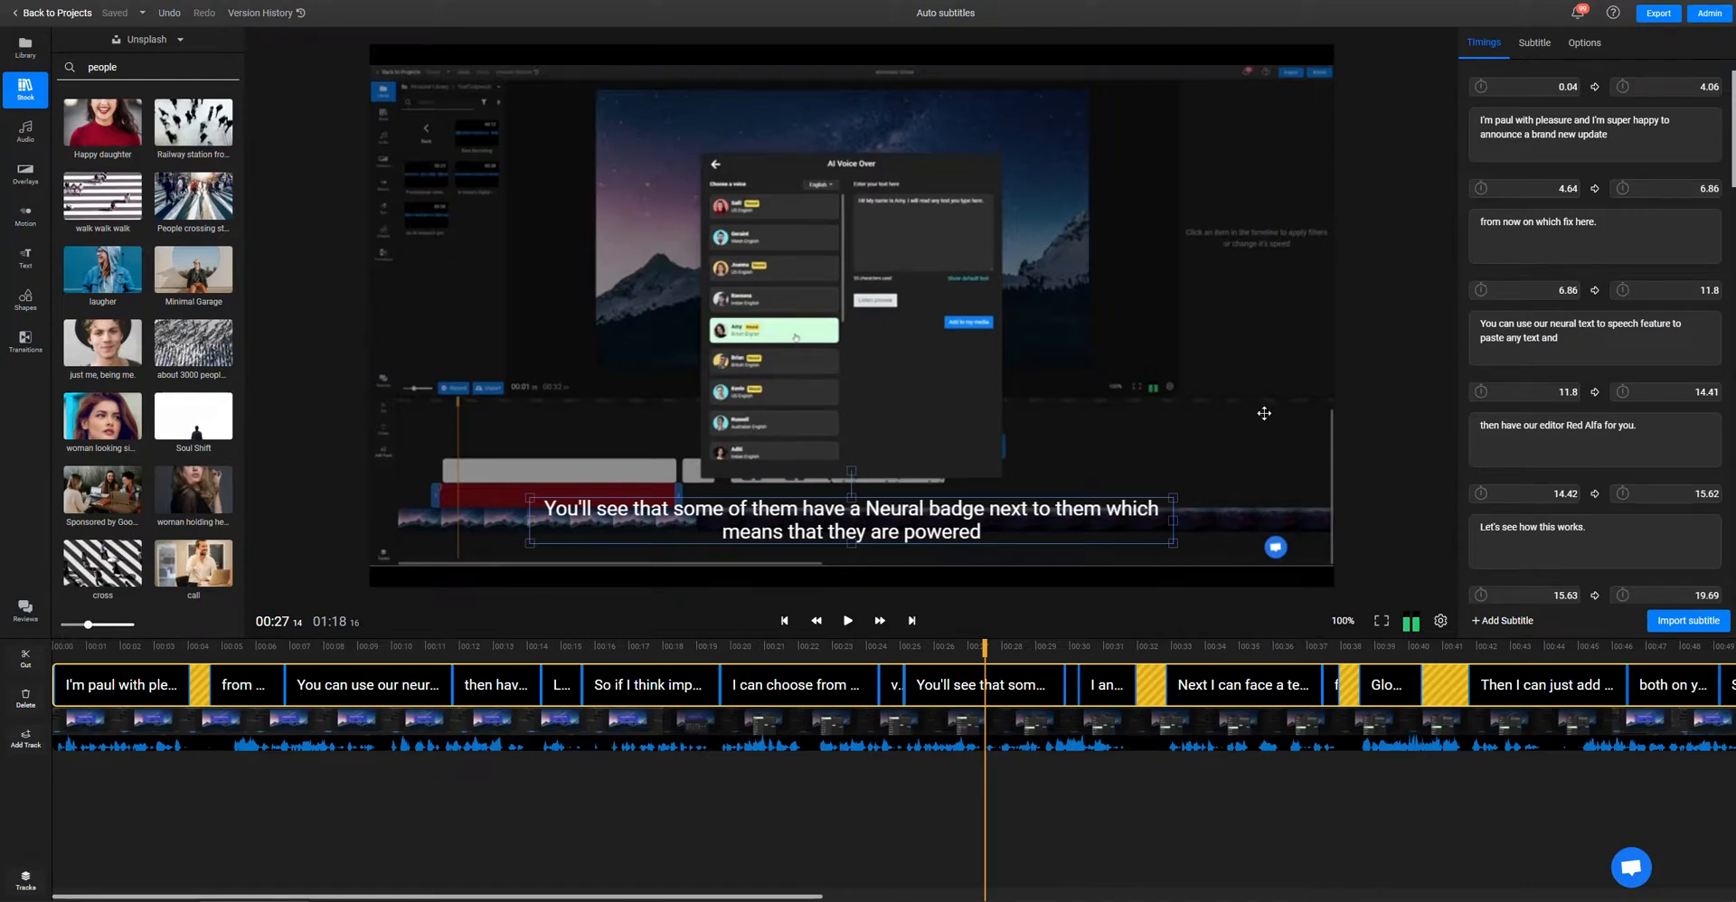
Step: In caption Options, set the font family to Oswald with a heavier font weight
click(1584, 42)
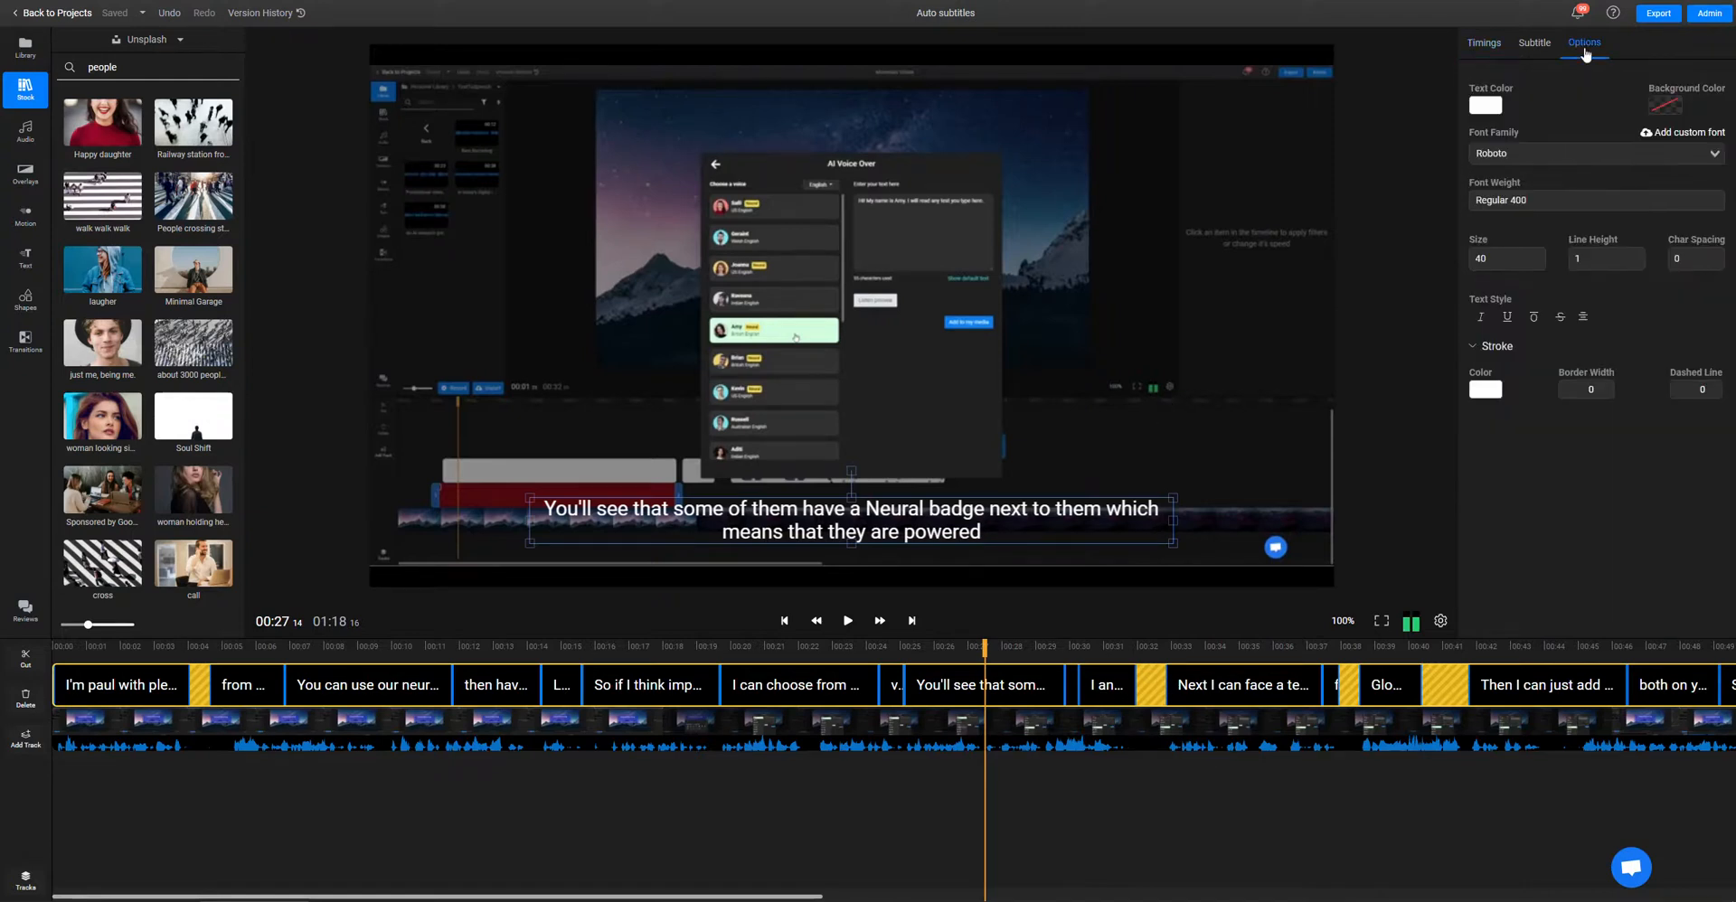
click(1485, 105)
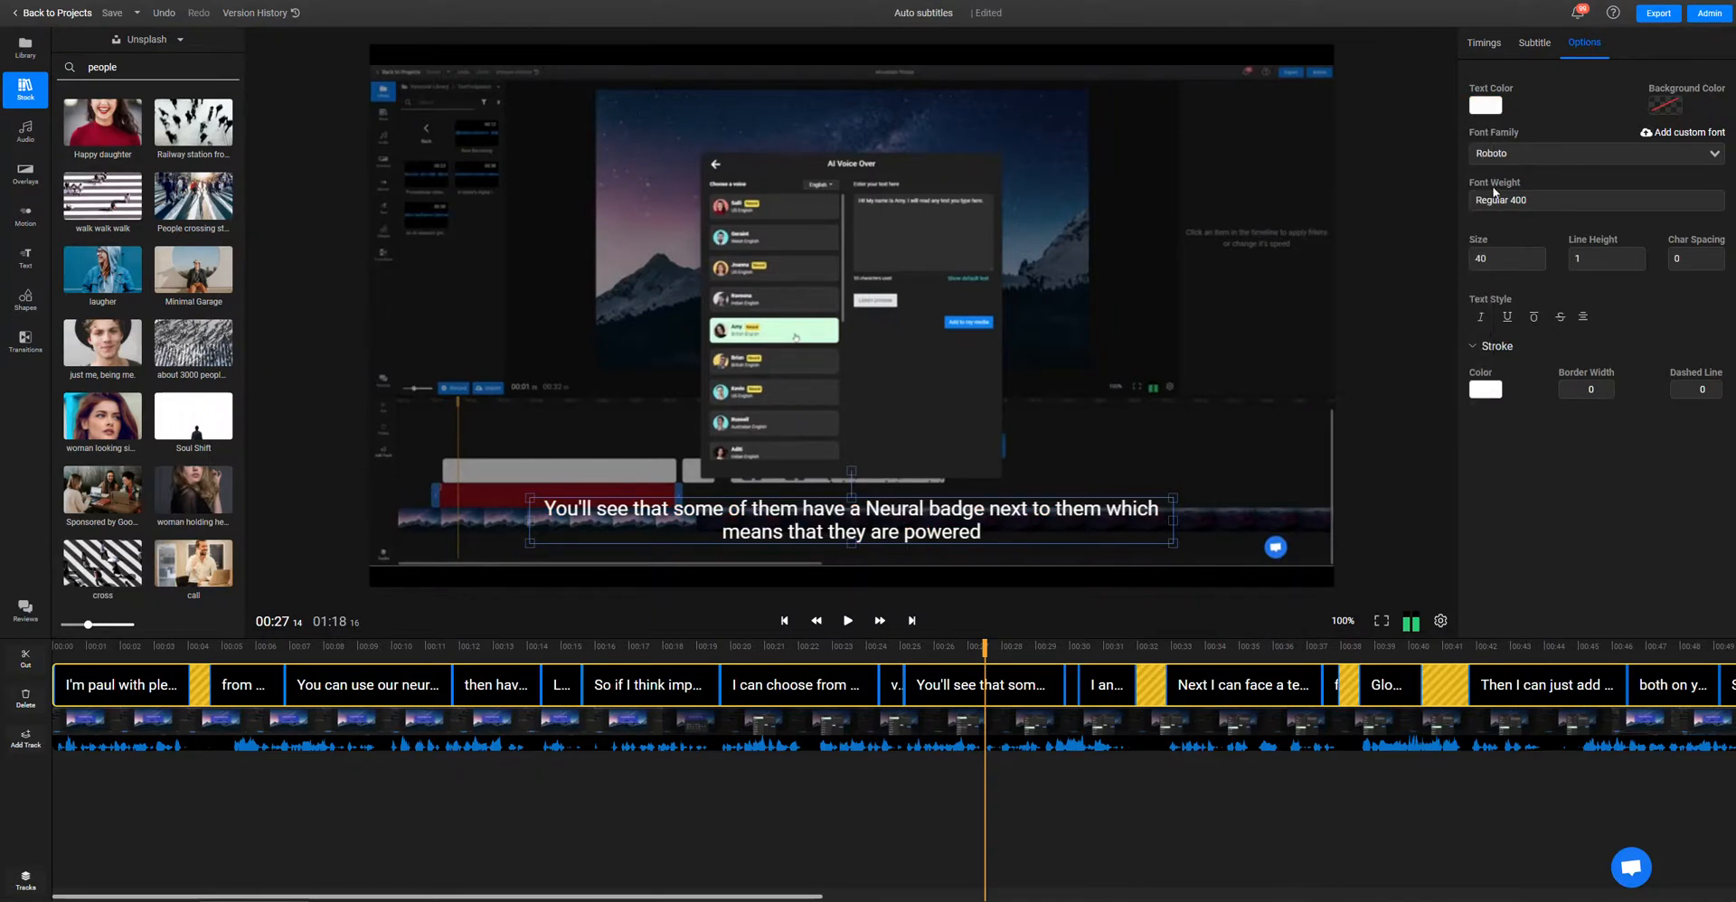
click(1594, 153)
text(60)
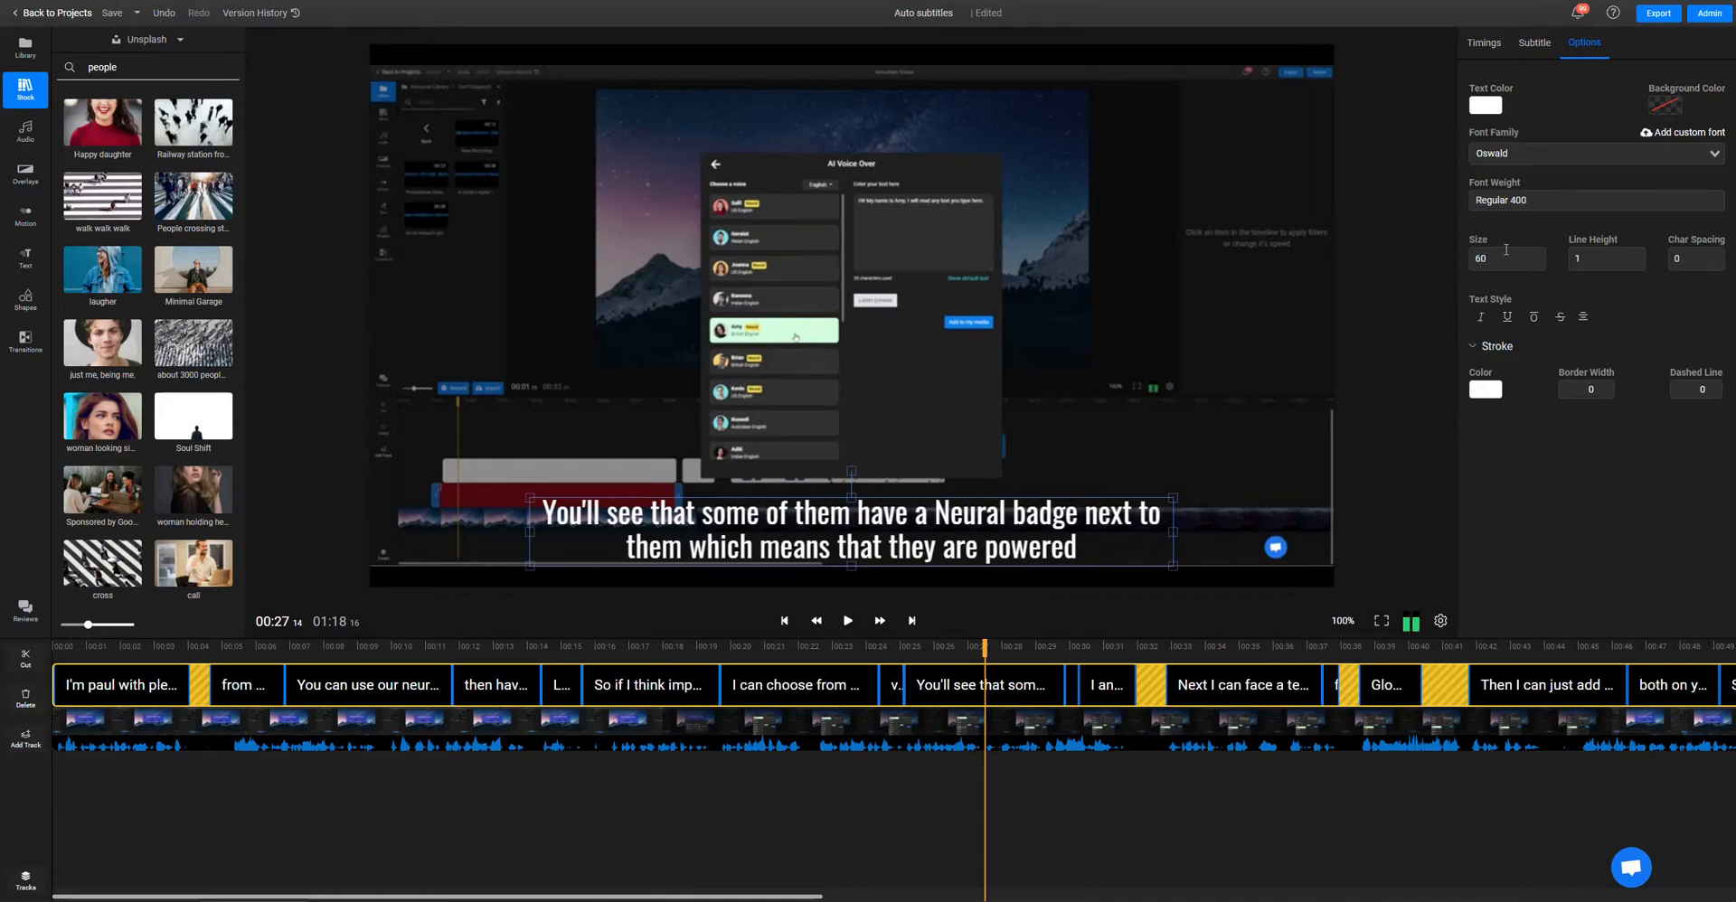
click(1592, 201)
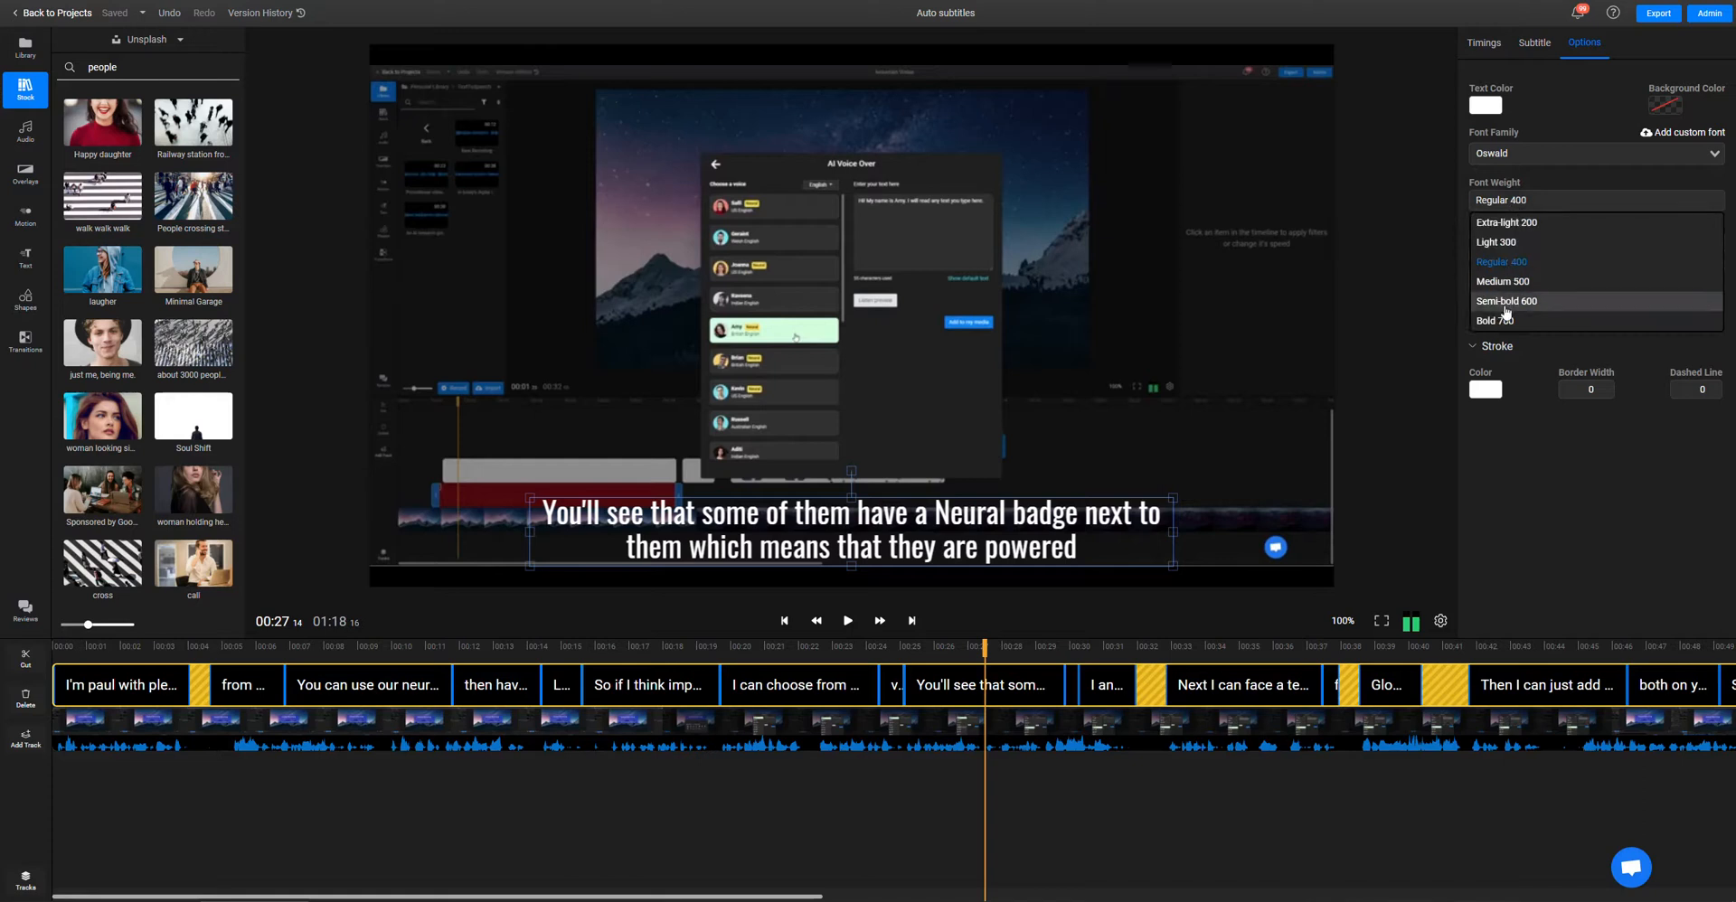
click(1491, 322)
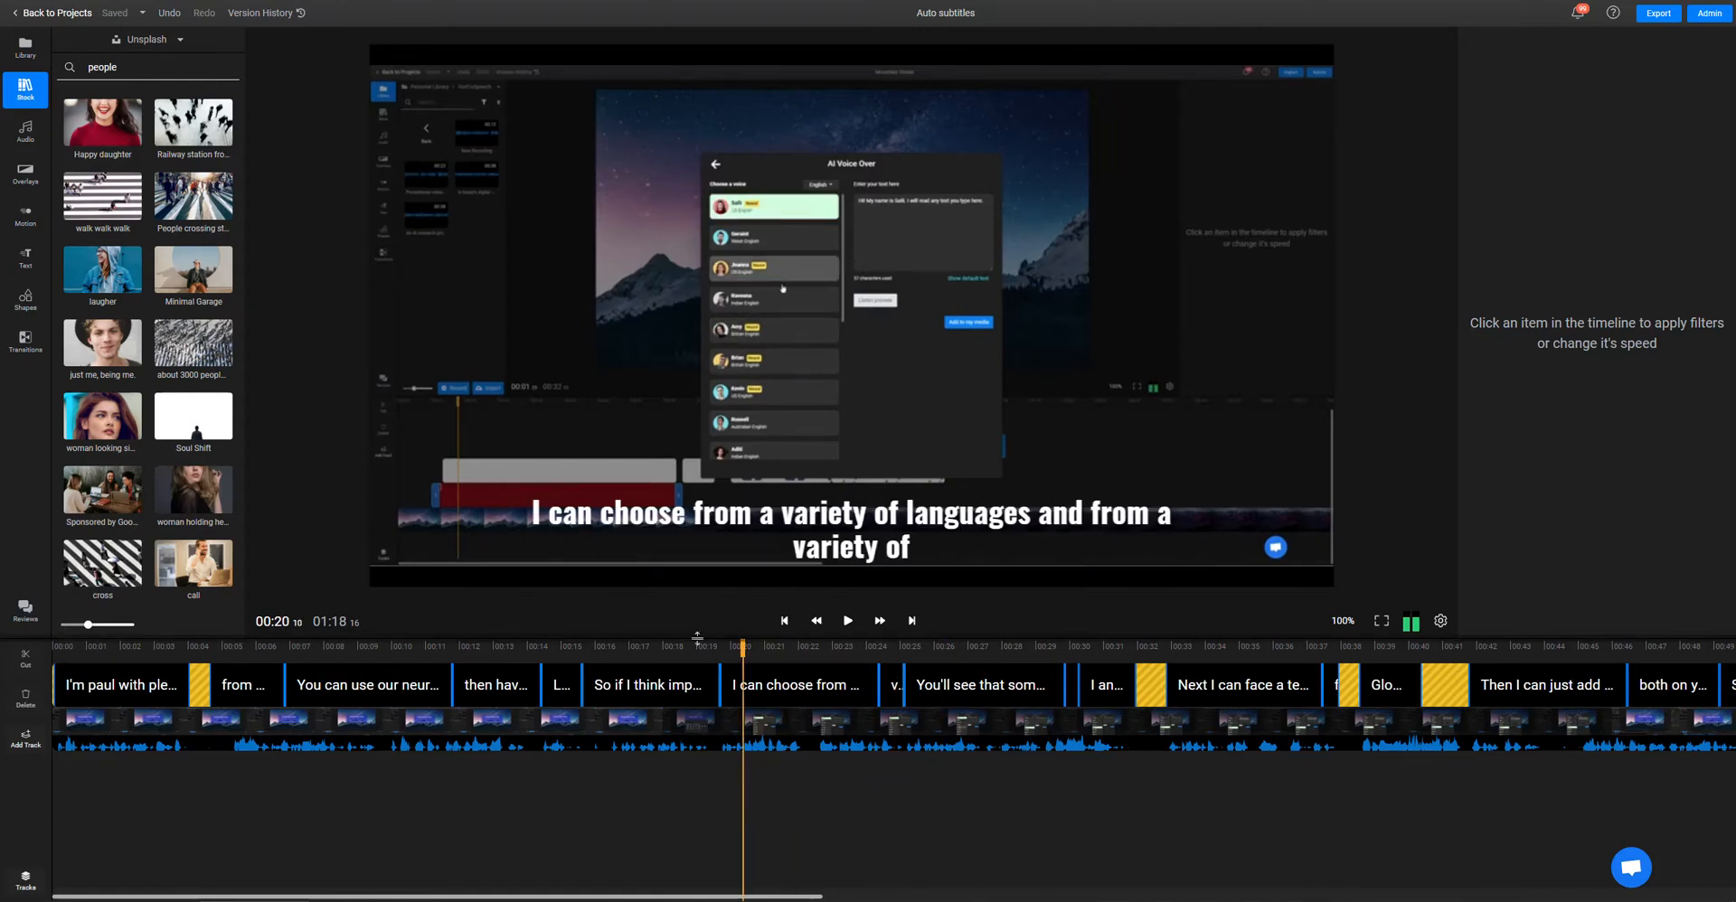
mouse_move(667, 620)
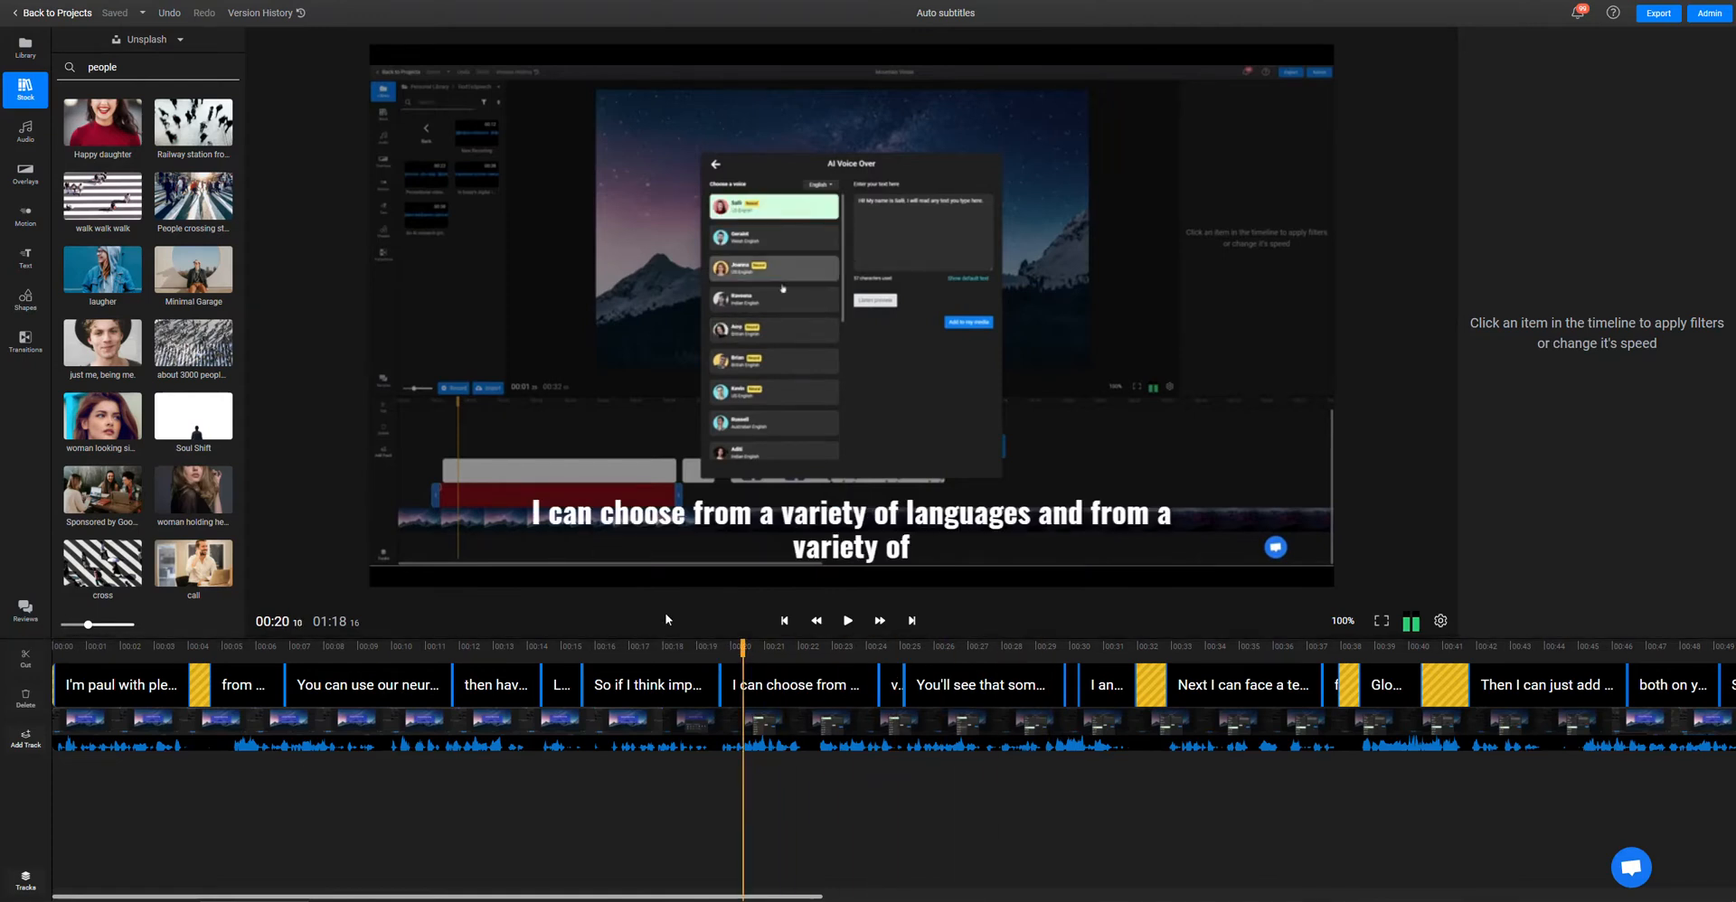